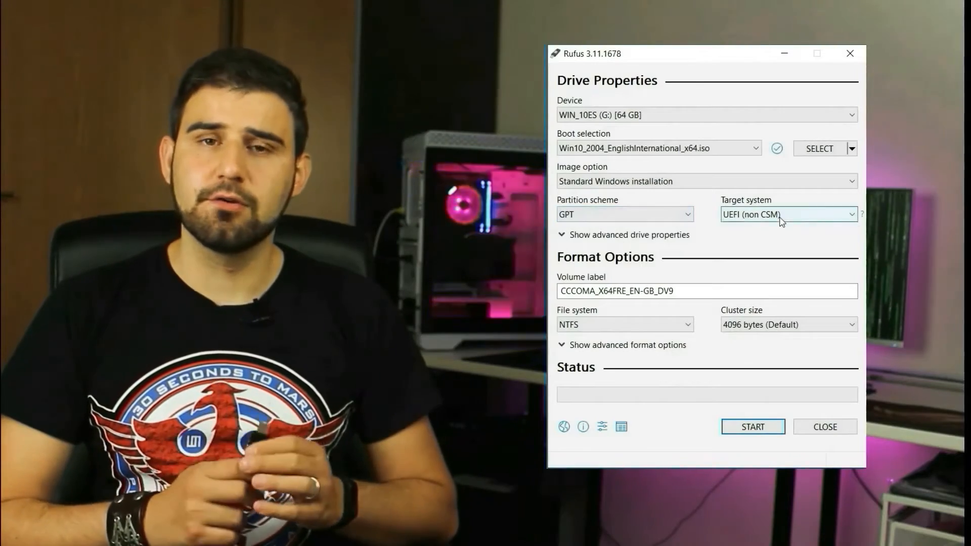
- Reach System Information through Control Panel's Administrative Tools
click(624, 215)
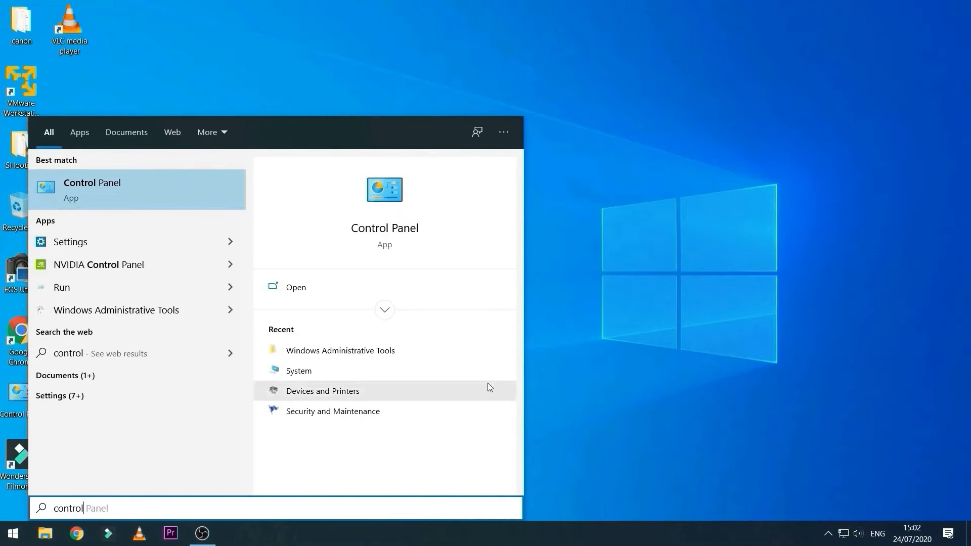
click(295, 286)
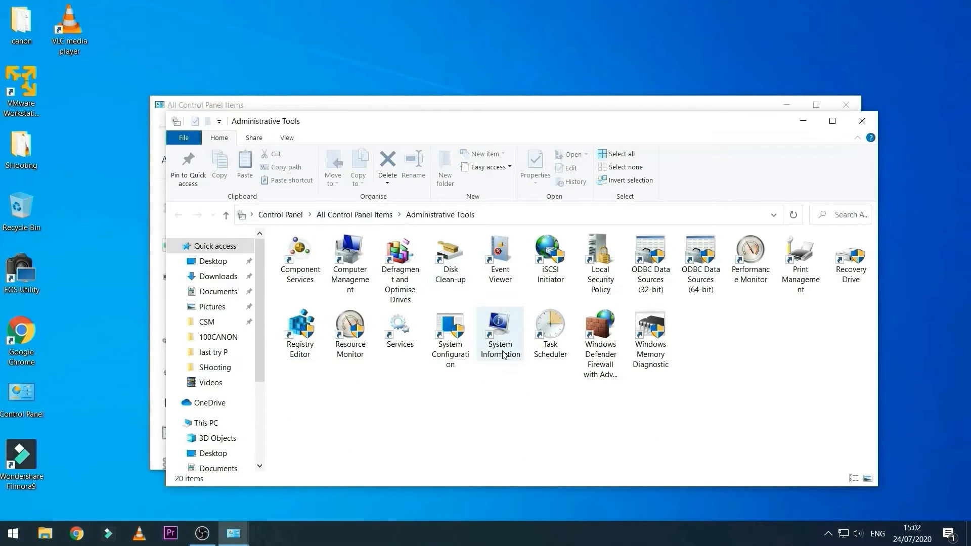
double_click(499, 327)
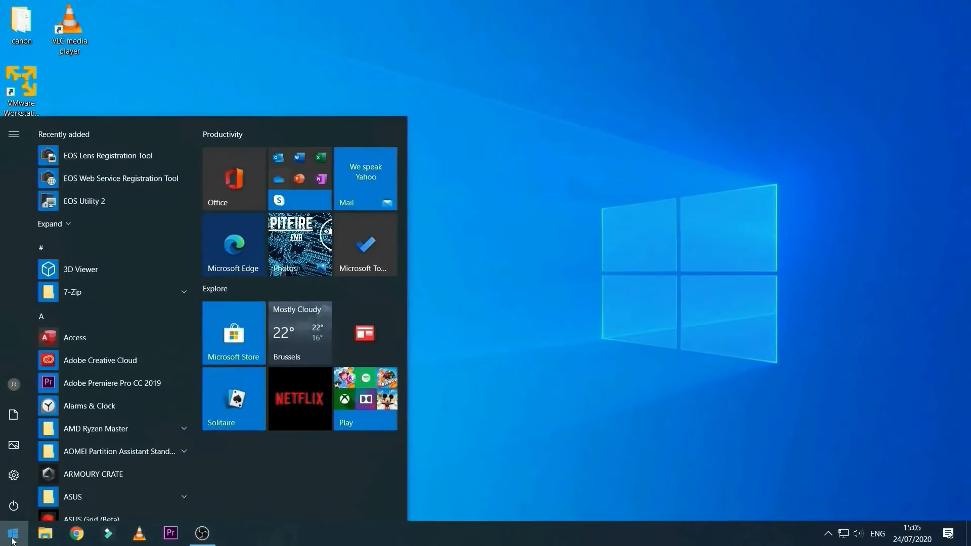
- Restart into advanced start-up from Settings > Update & Security > Recovery
click(13, 134)
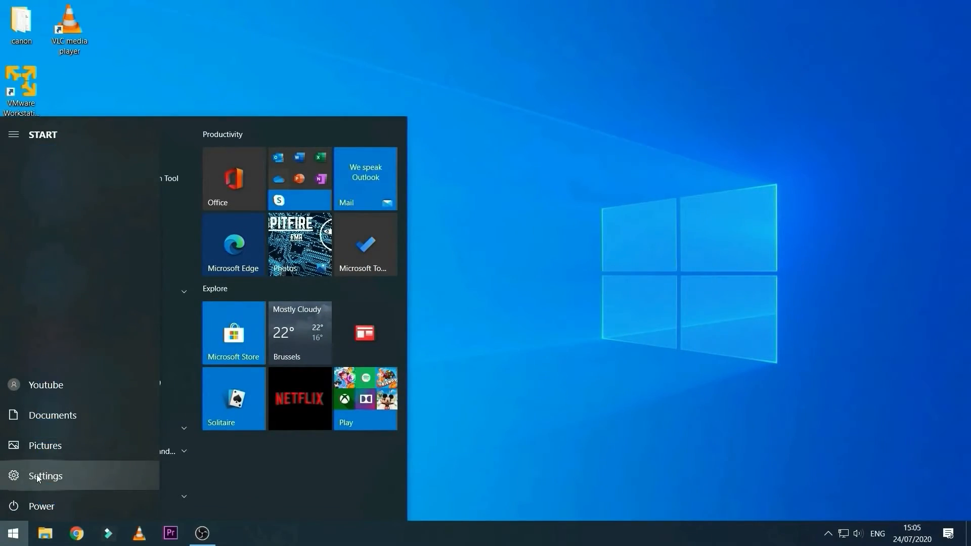
click(45, 475)
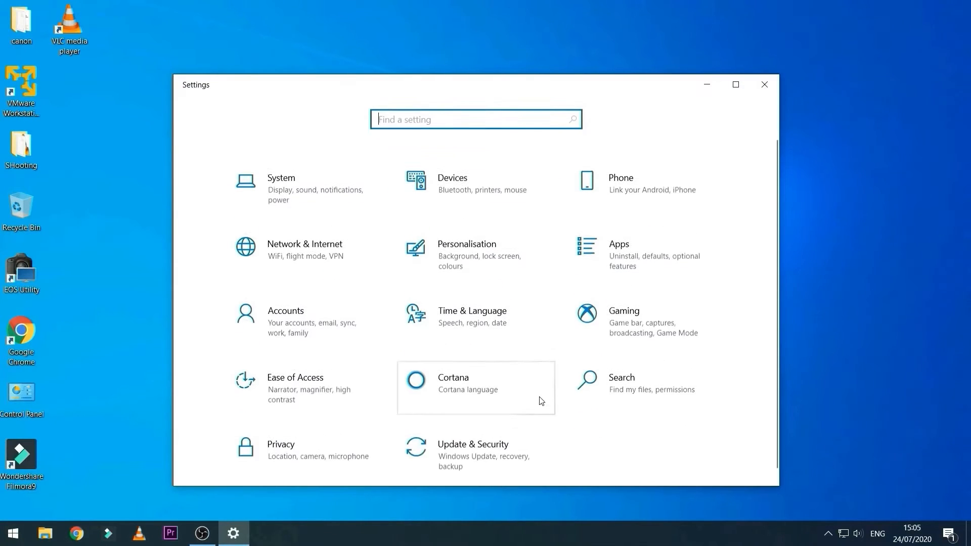
click(472, 449)
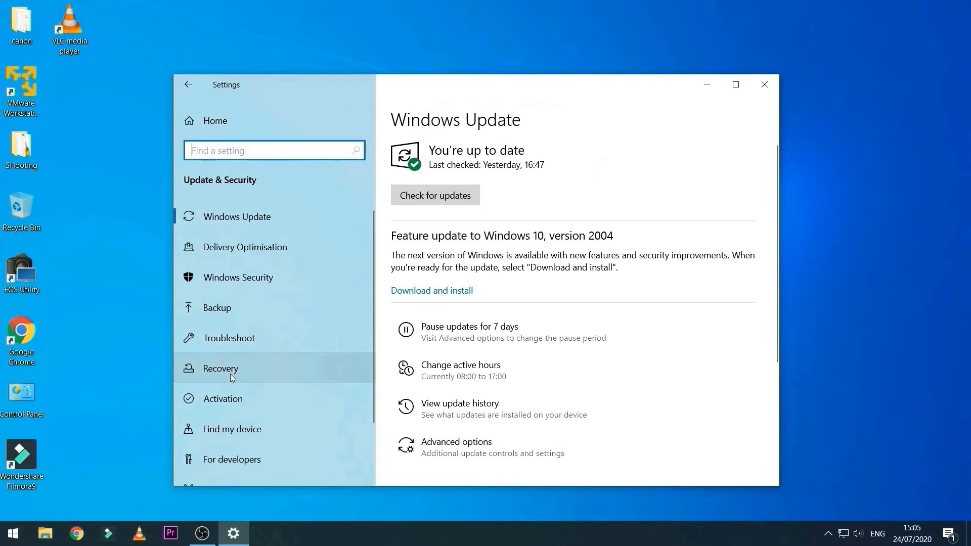
click(219, 368)
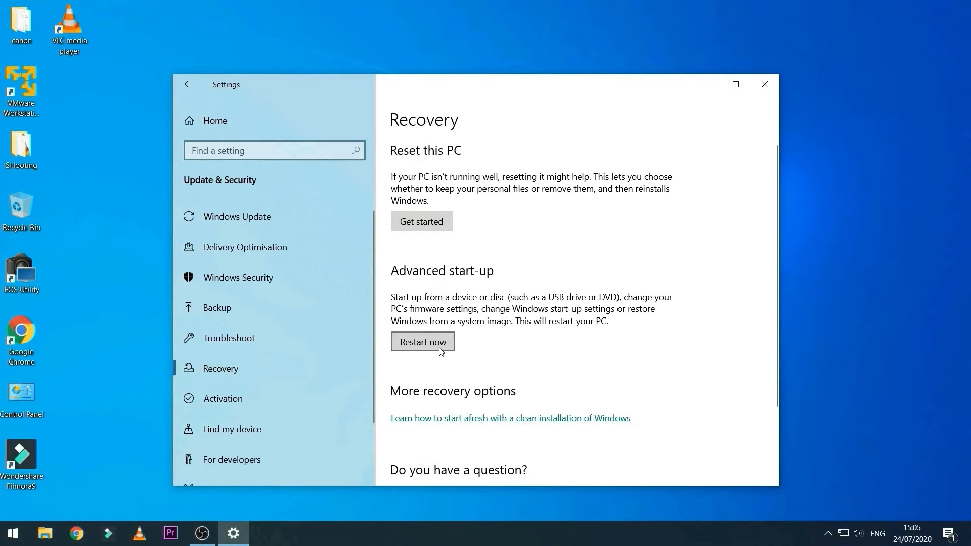
click(422, 341)
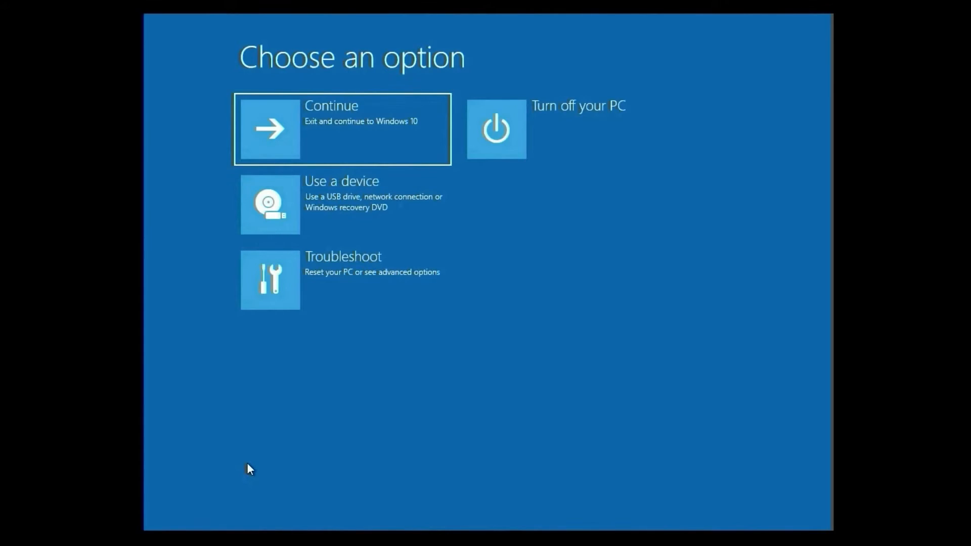
- Choose Troubleshoot > Advanced options > UEFI Firmware Settings
click(341, 280)
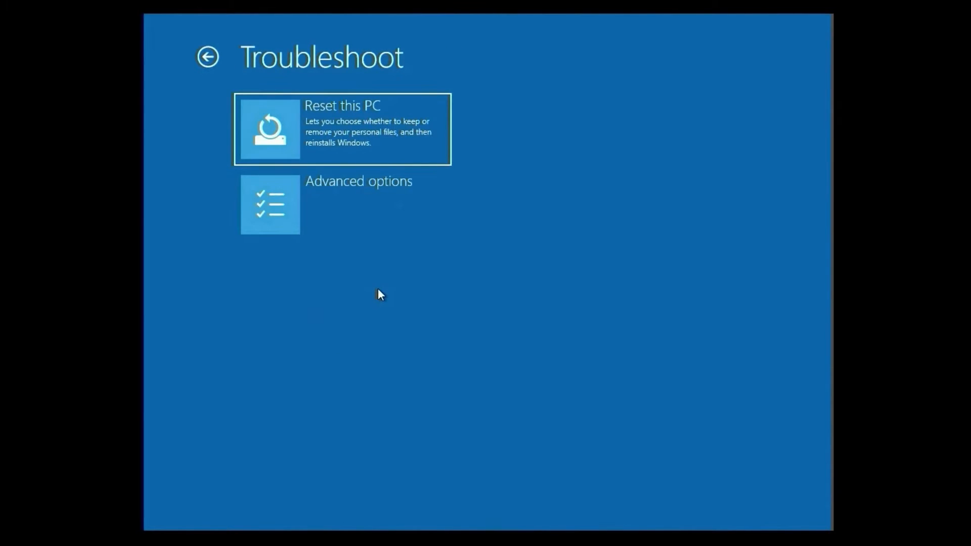
click(340, 204)
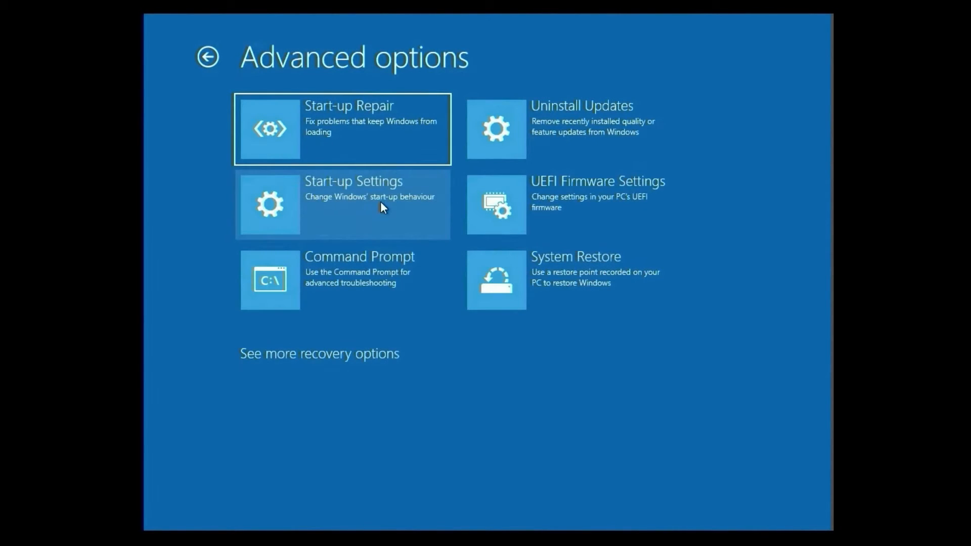
mouse_move(624, 220)
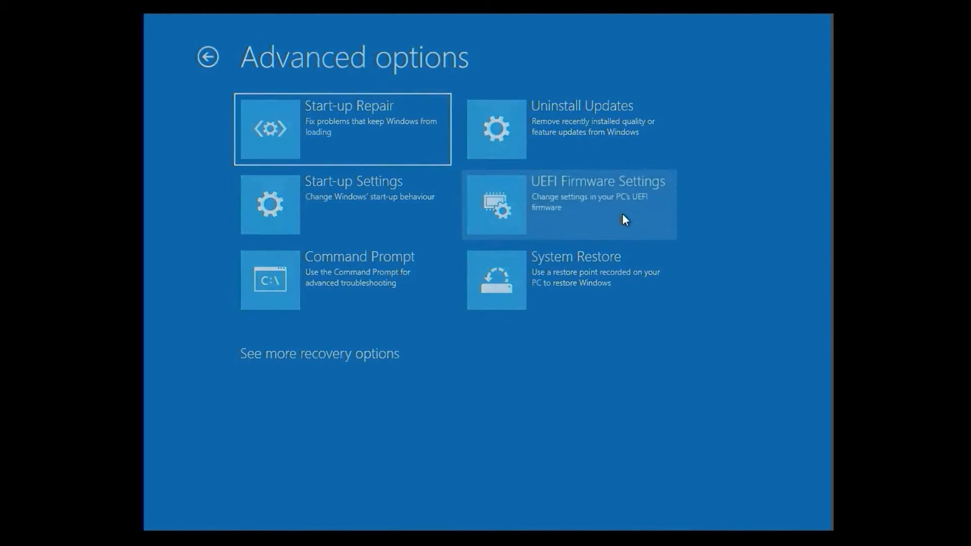
click(568, 205)
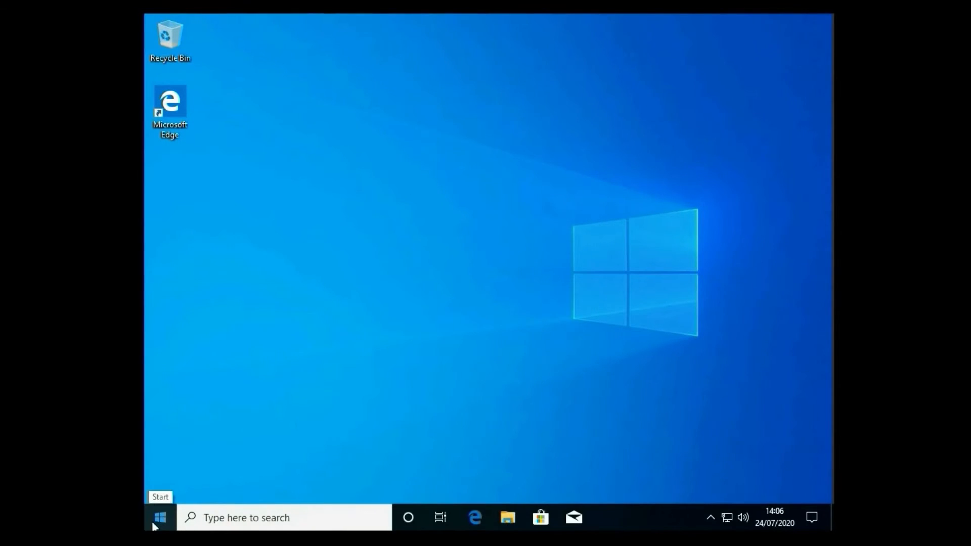
- Restart from the Start power menu into recovery and boot into UEFI firmware setup
click(160, 517)
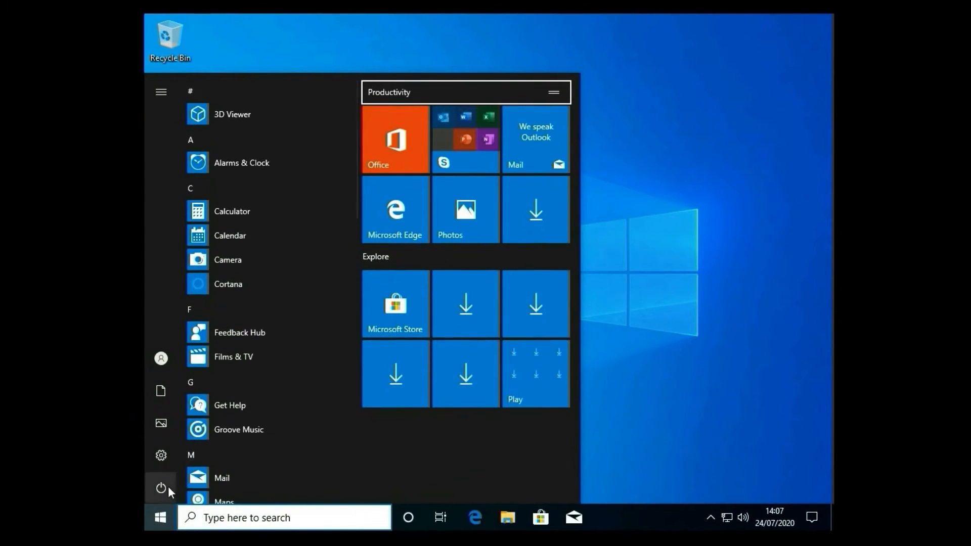
click(161, 489)
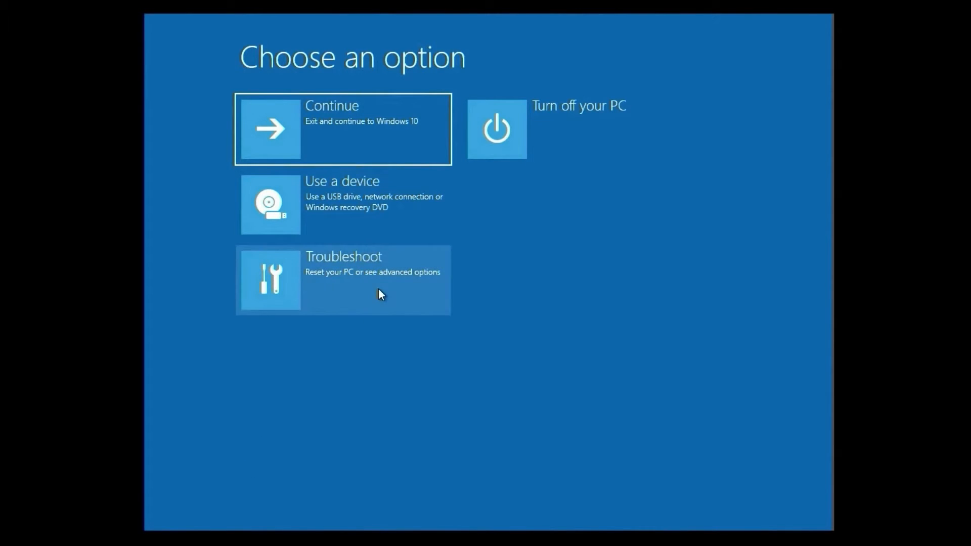
click(343, 279)
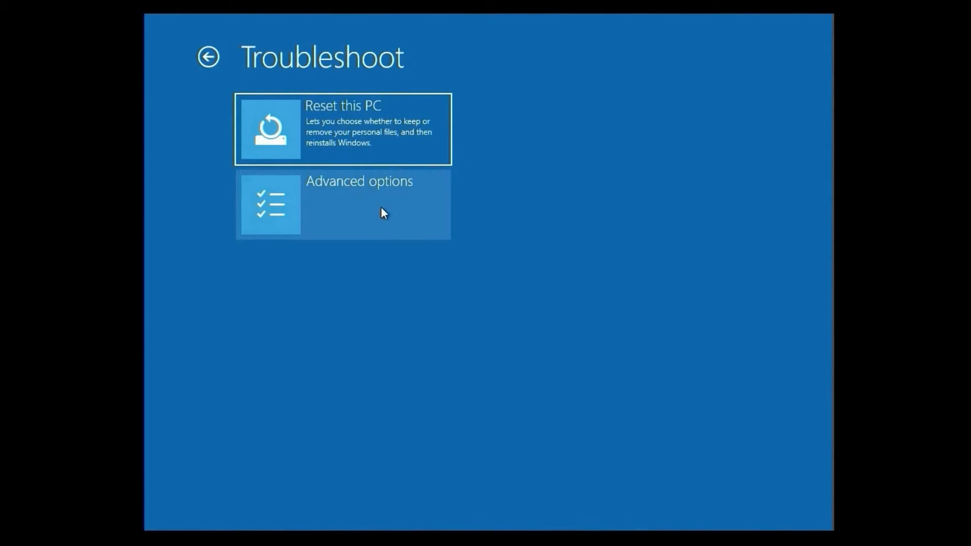
click(343, 204)
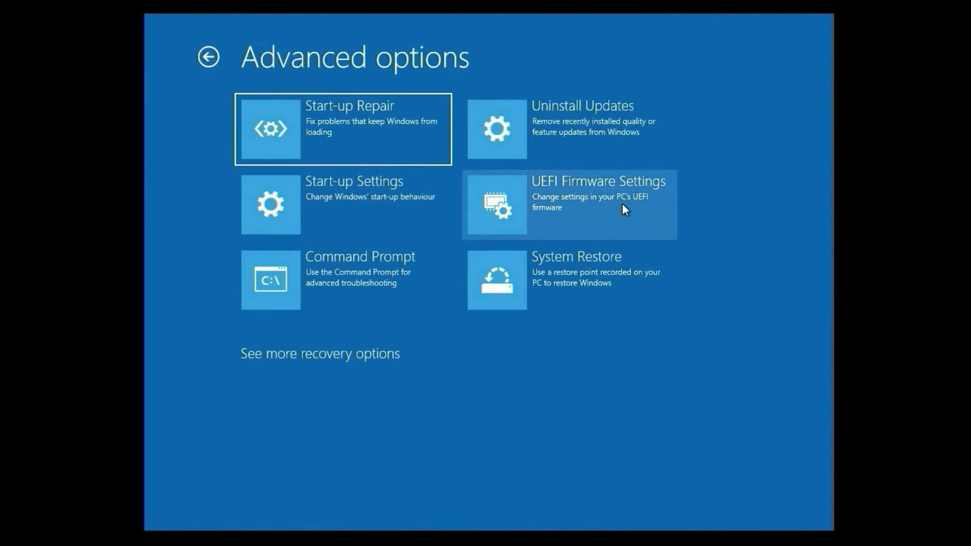
click(568, 205)
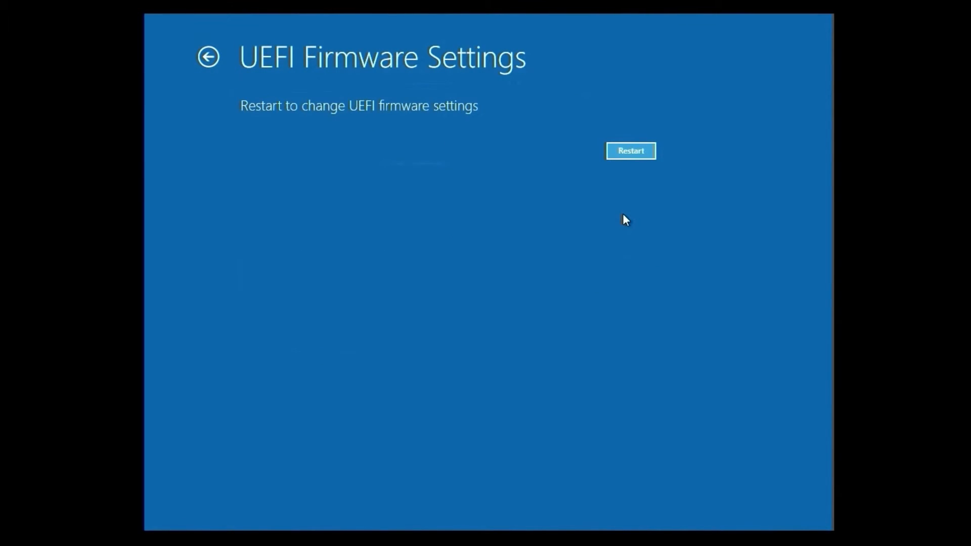
click(630, 151)
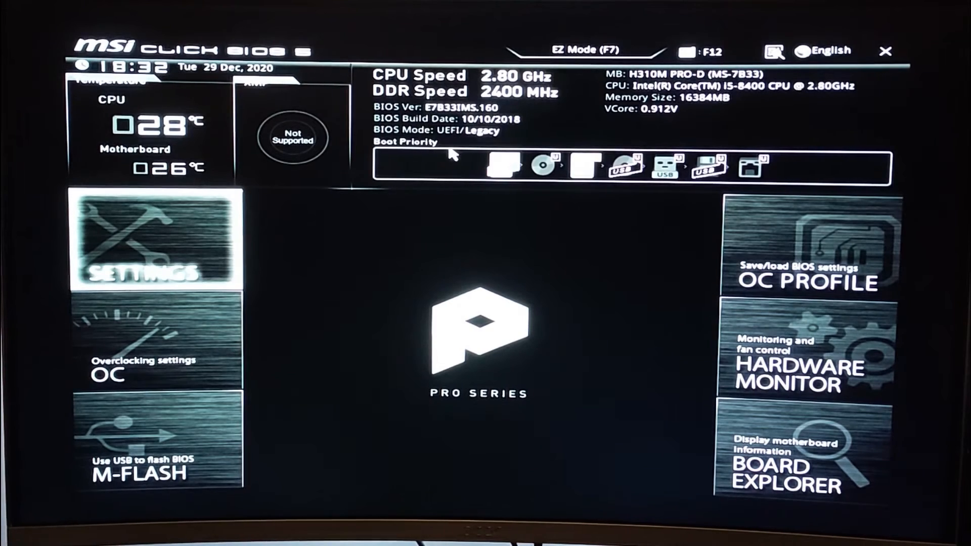
- Under Settings > Boot, make the UEFI USB hard disk Boot Option #1
click(155, 242)
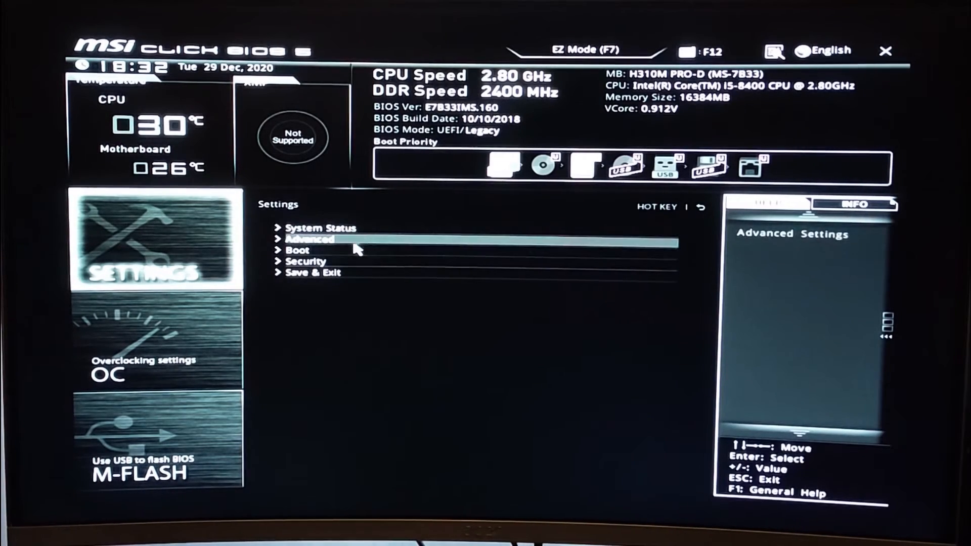
click(299, 250)
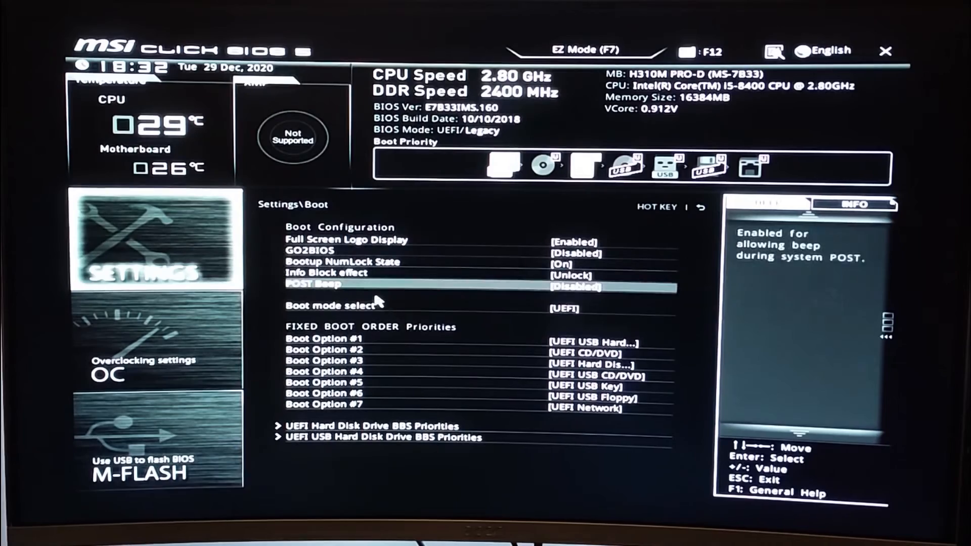
click(327, 306)
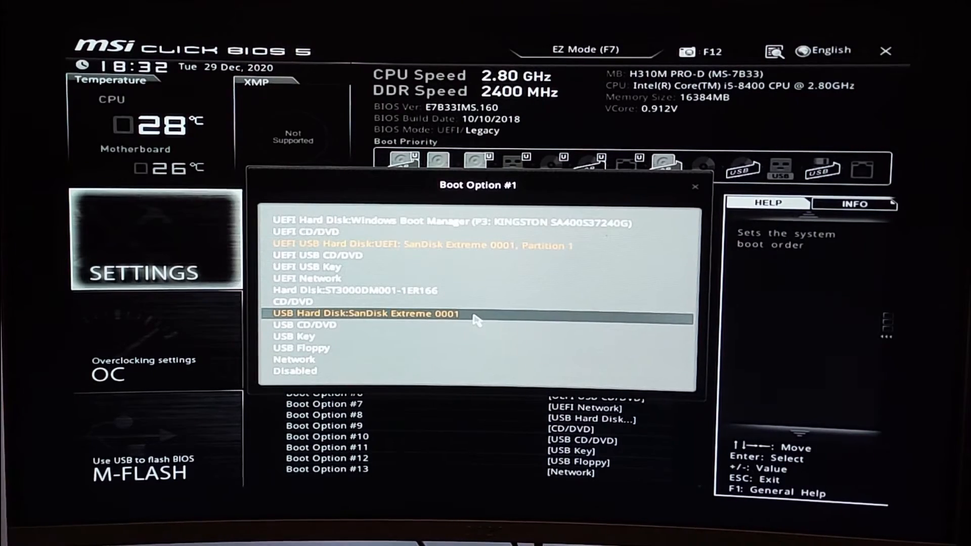
click(365, 313)
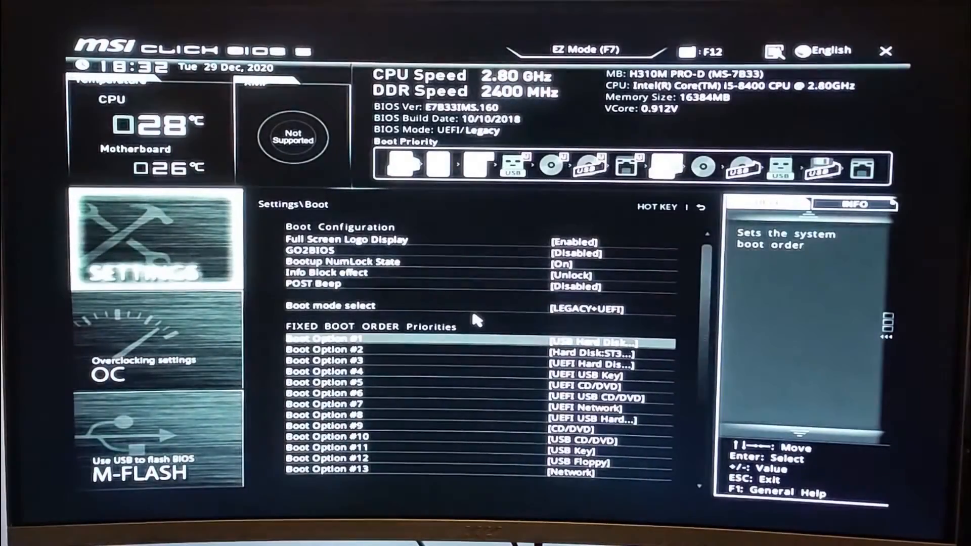
key(up)
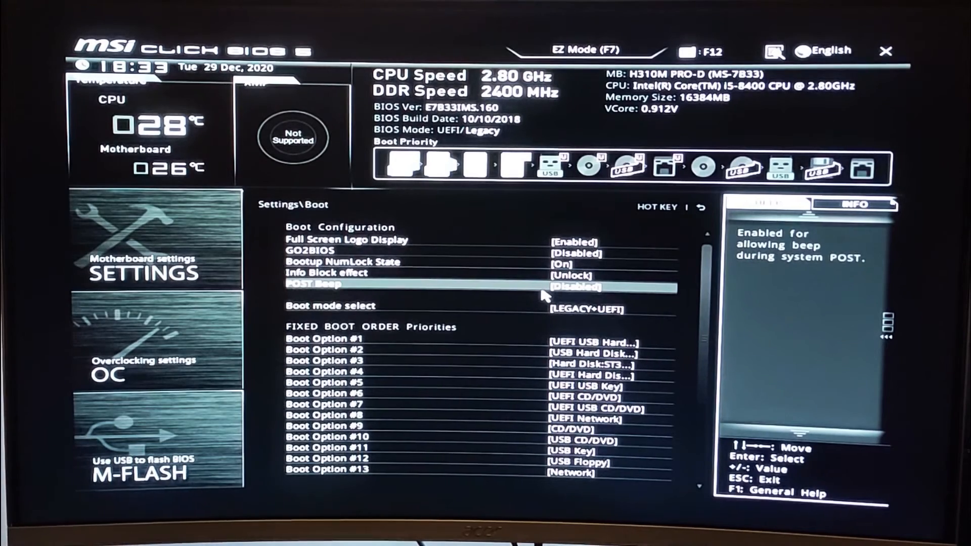
mouse_move(544, 296)
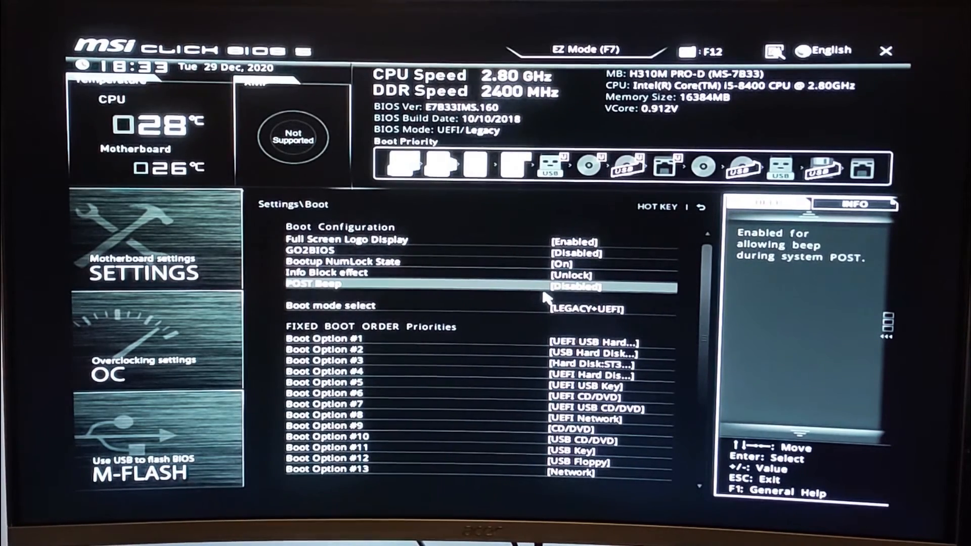
- Choose the USB drive as first in Hard Disk Drive BBS Priorities
scroll(down, 3)
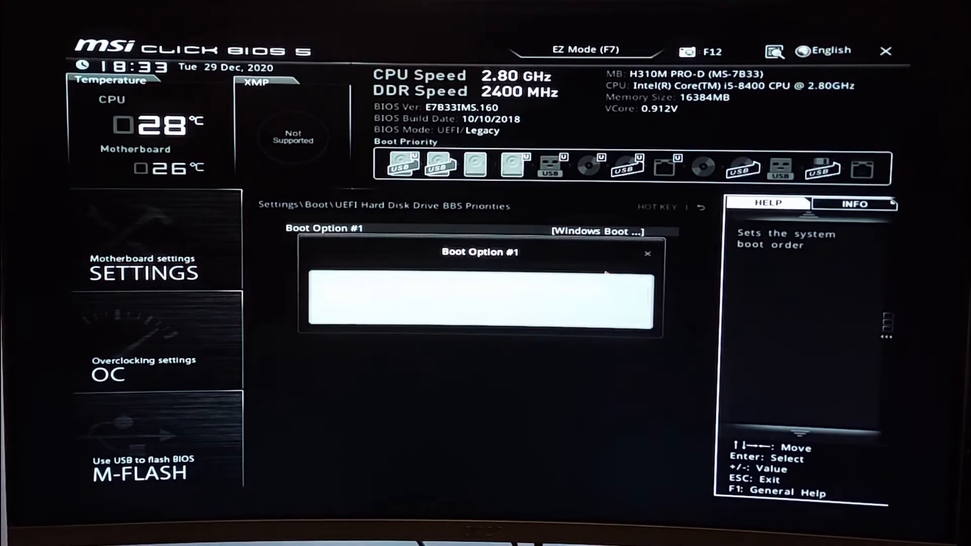
click(648, 254)
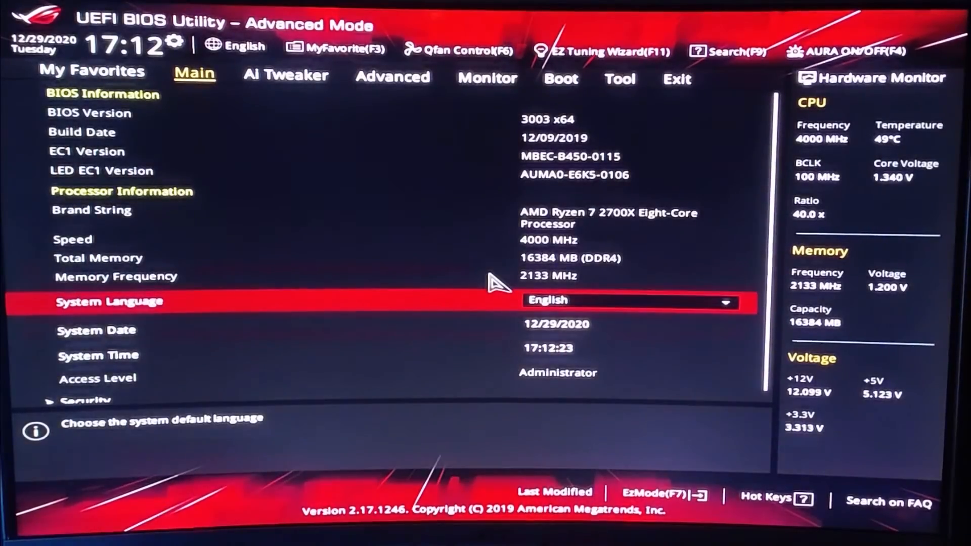
- Confirm Secure Boot's OS Type is Other OS on the Boot page, then return to Boot
click(560, 79)
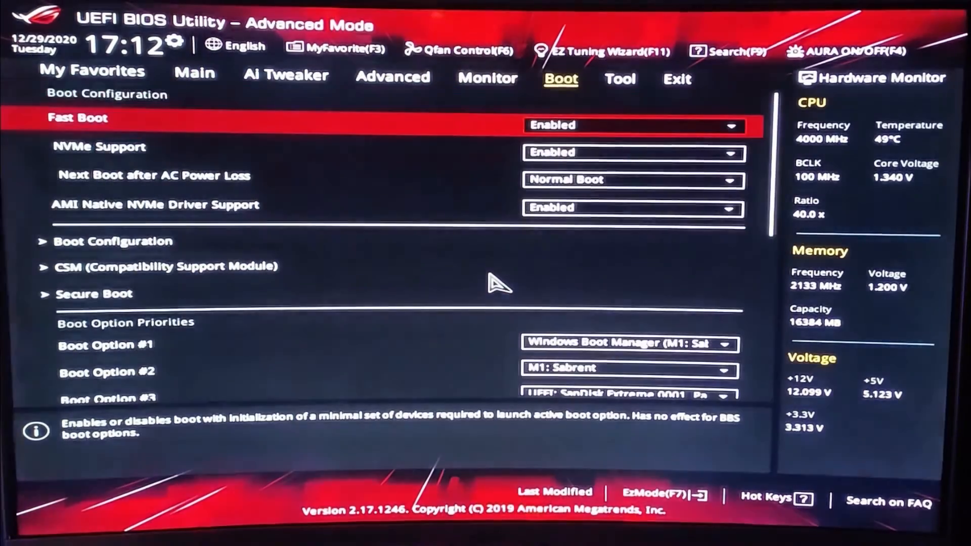
mouse_move(542, 99)
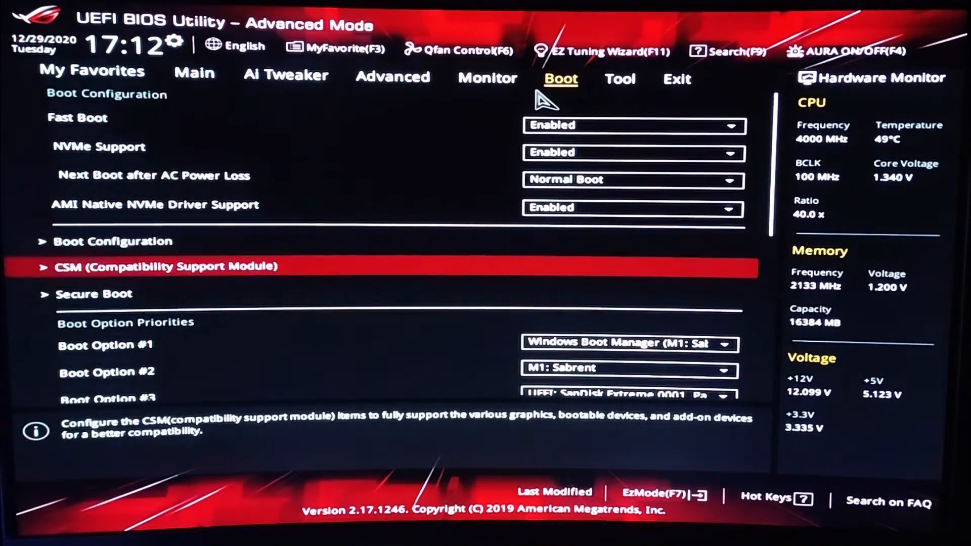
click(94, 293)
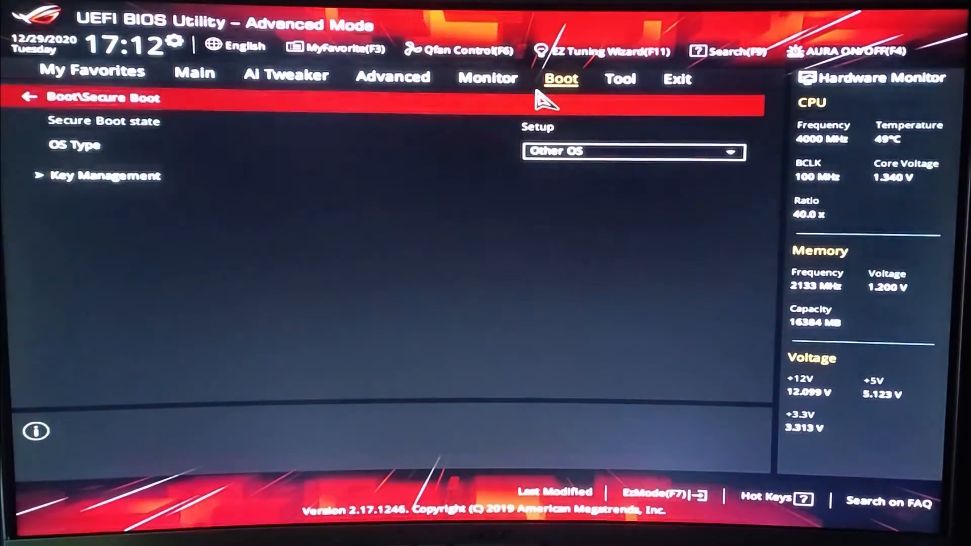
click(631, 150)
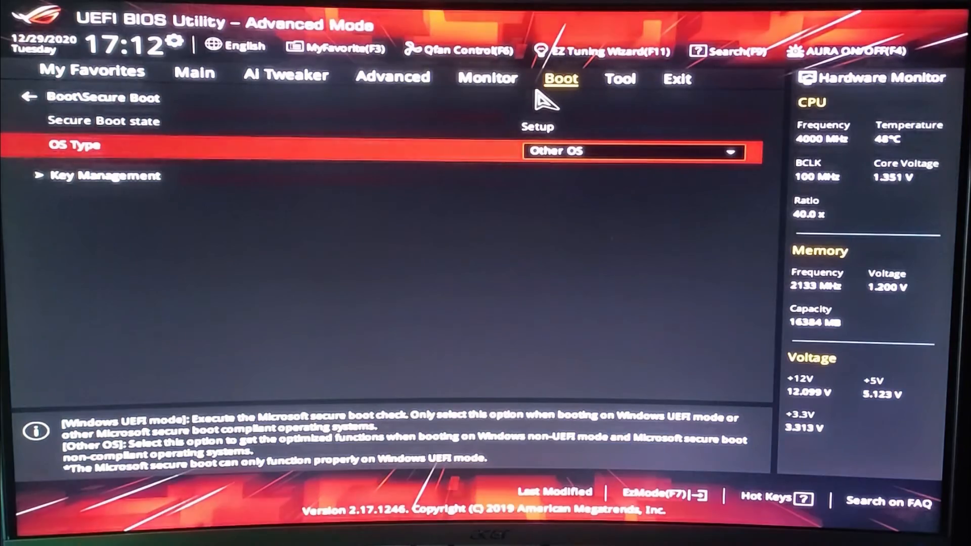
click(28, 98)
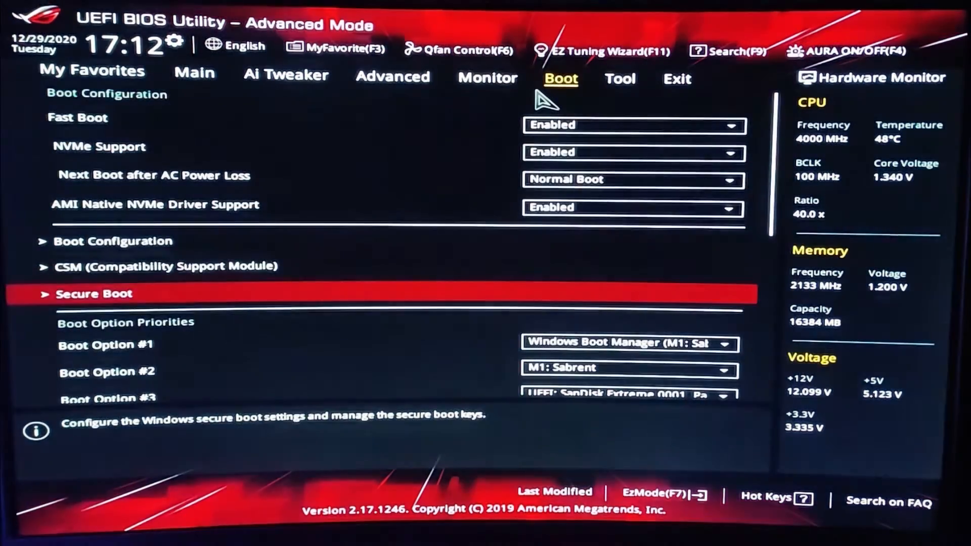
- Save & Reset (F10) and confirm with Ok
click(625, 343)
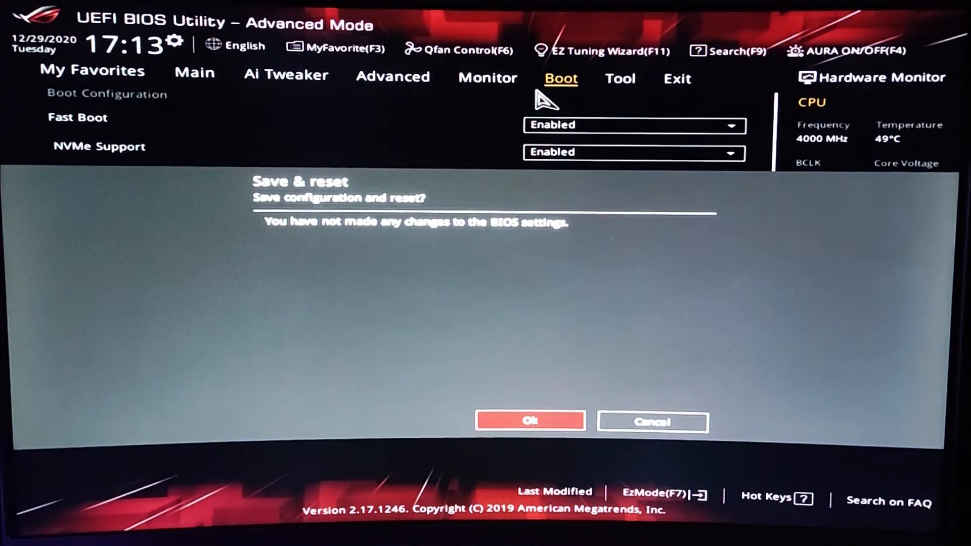
click(529, 421)
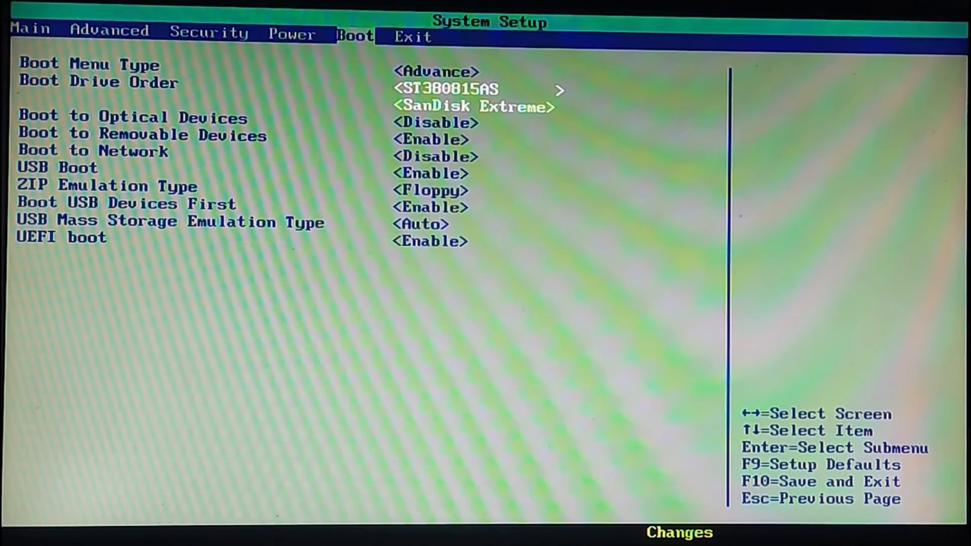
- Exit setup saving changes with F10 and Y
key(F10)
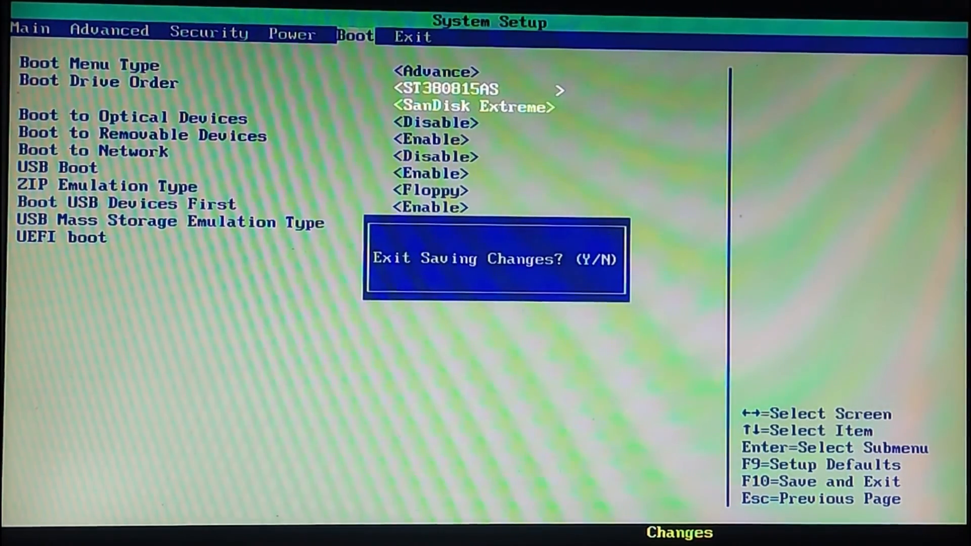
key(y)
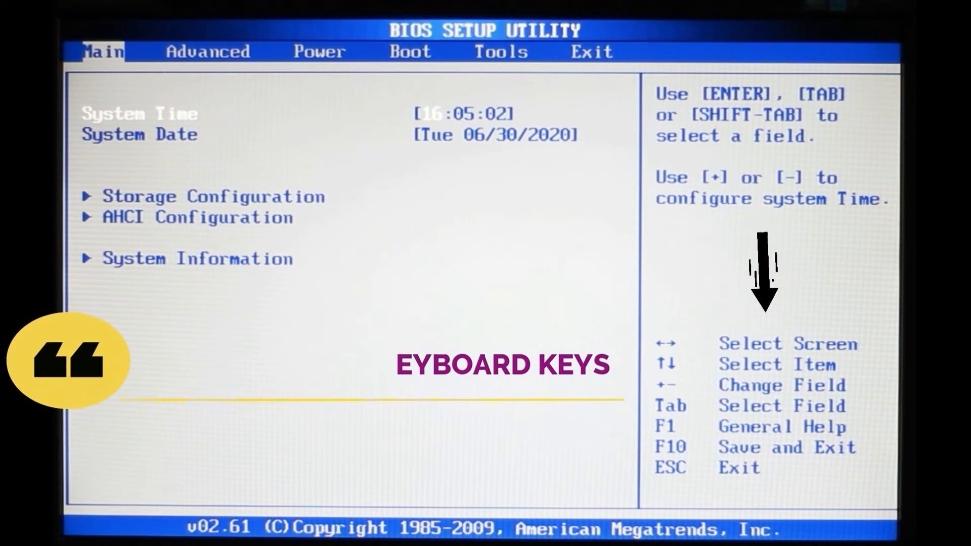
- Move from Main past Advanced to Boot and enter the Hard Disk Drives list
key(Right)
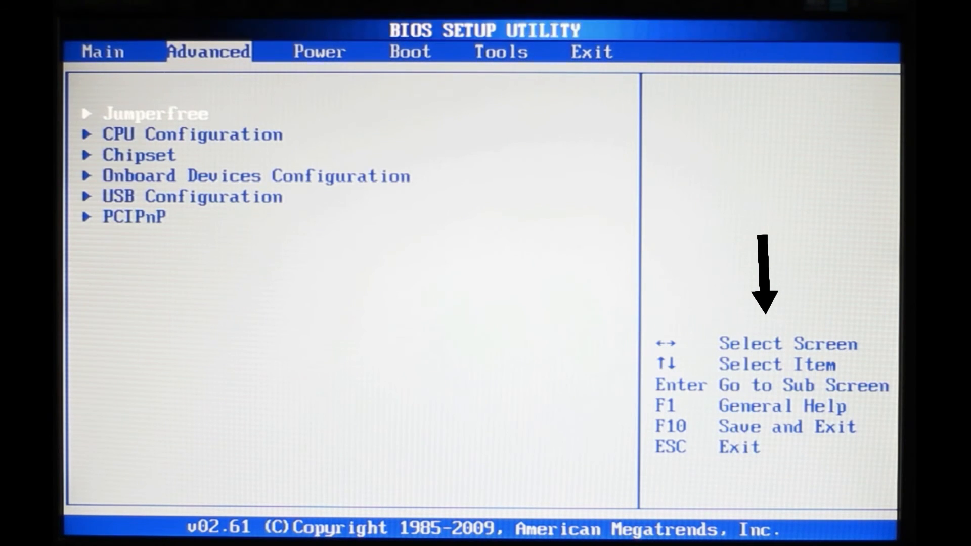
key(right)
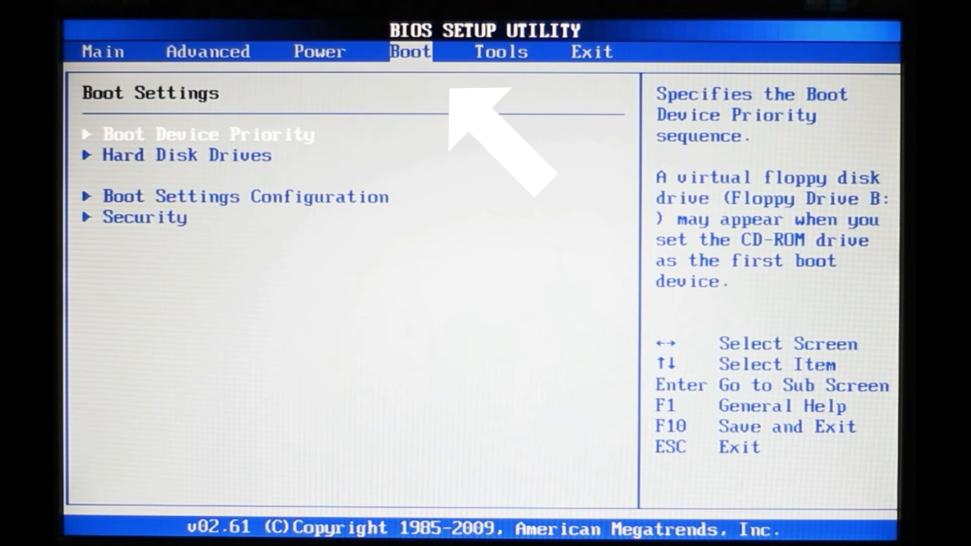
key(Down)
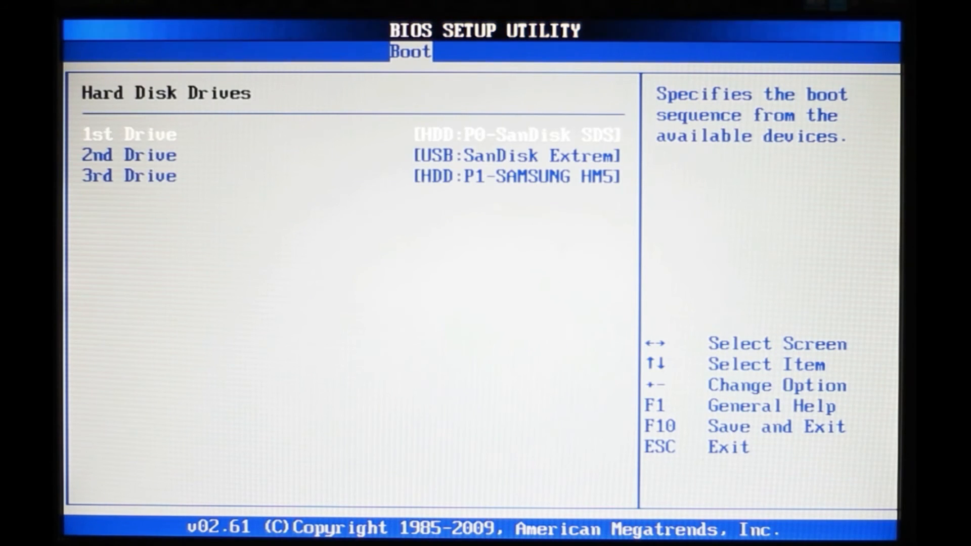
- Set 1st Drive to USB:SanDisk Extreme and bring up the F10 save-and-exit prompt
key(Return)
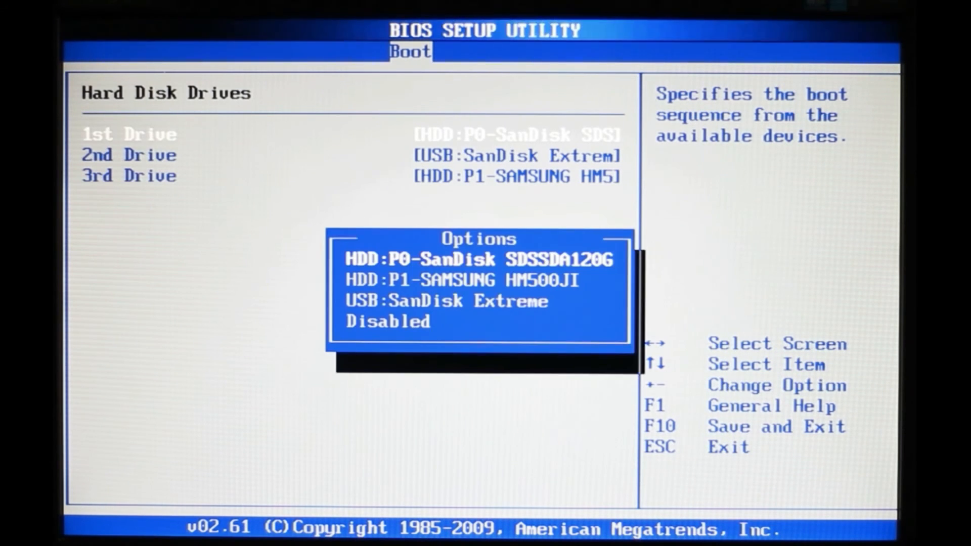
key(Down)
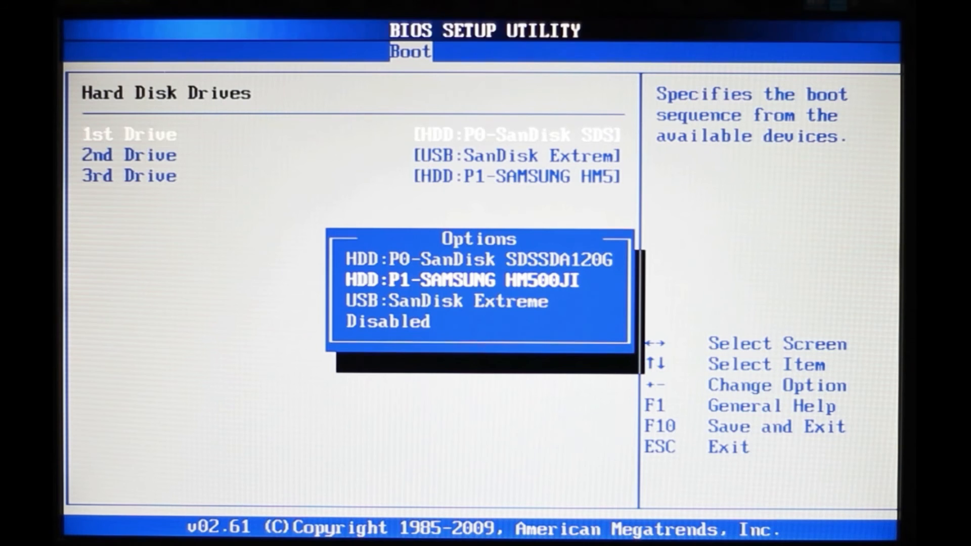
key(down)
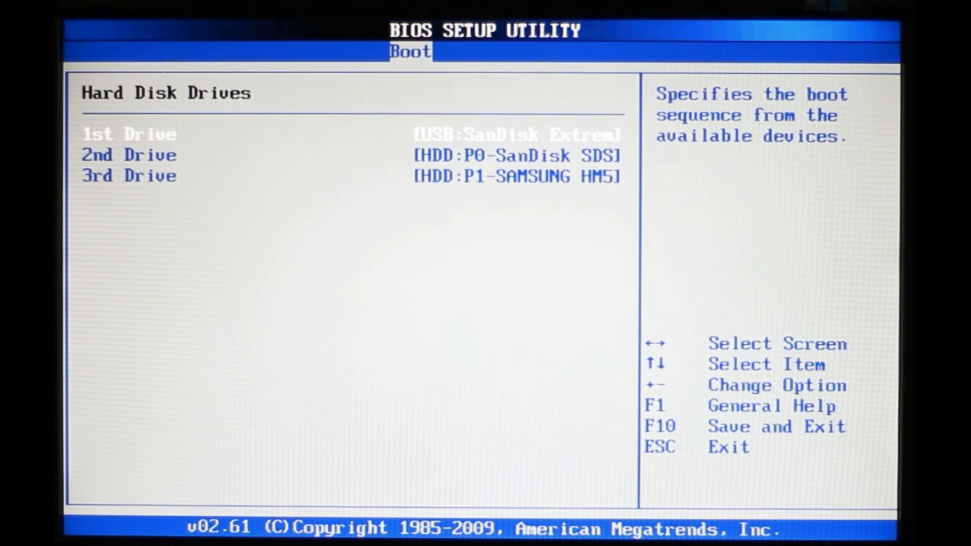
key(F10)
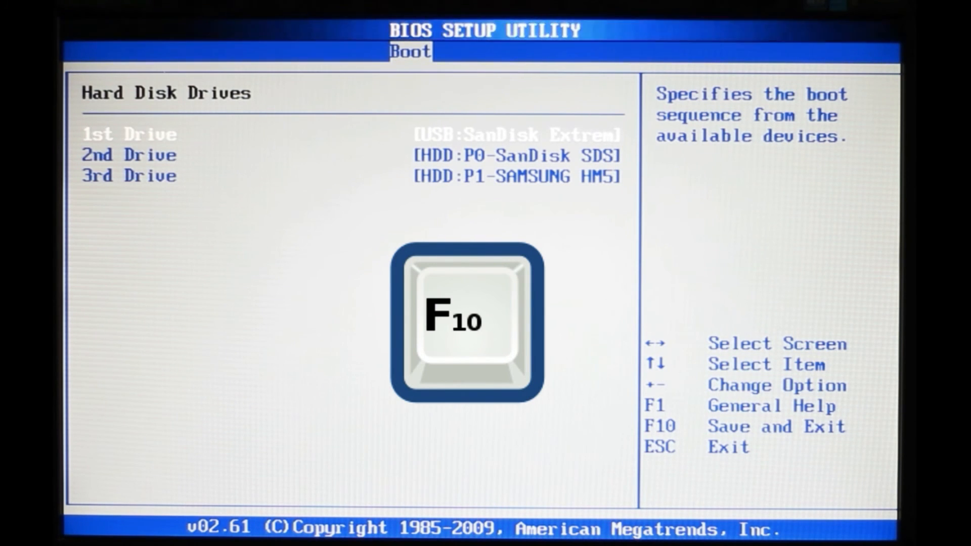
key(f10)
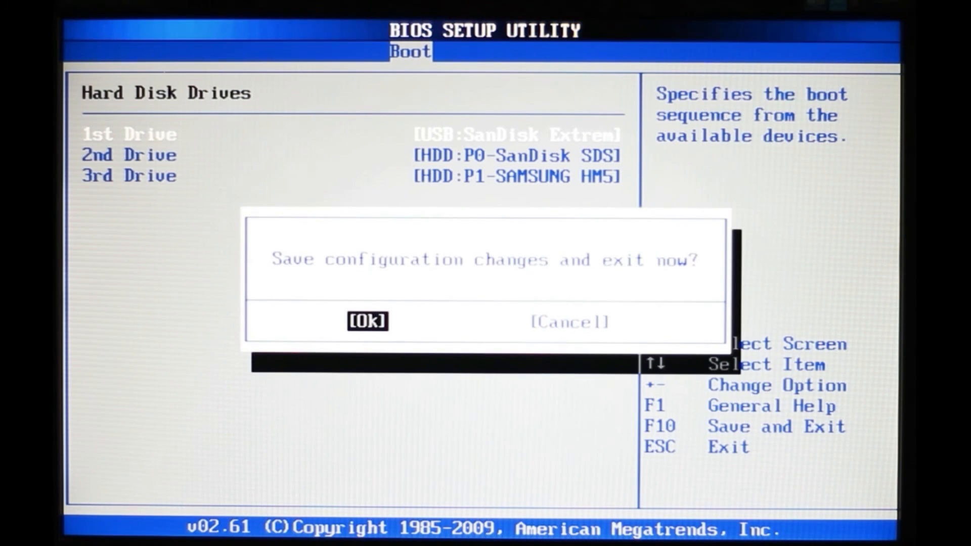